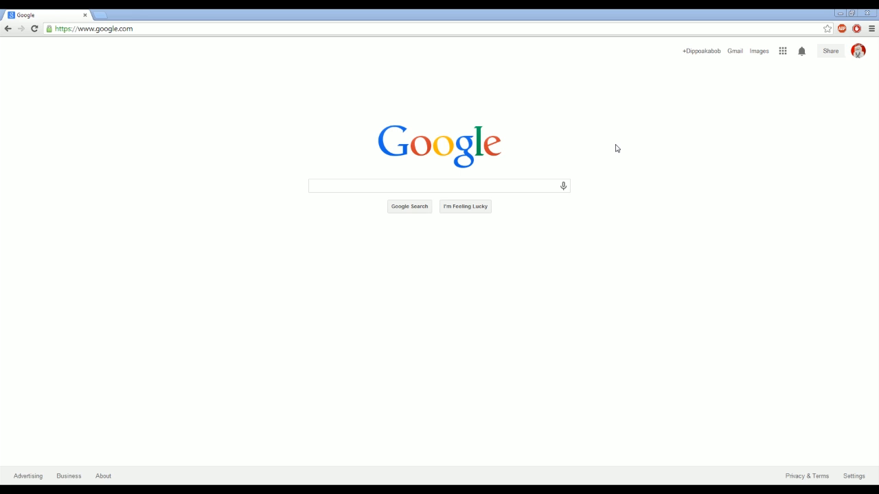
{"action": "mouse_move", "coordinate": [531, 179]}
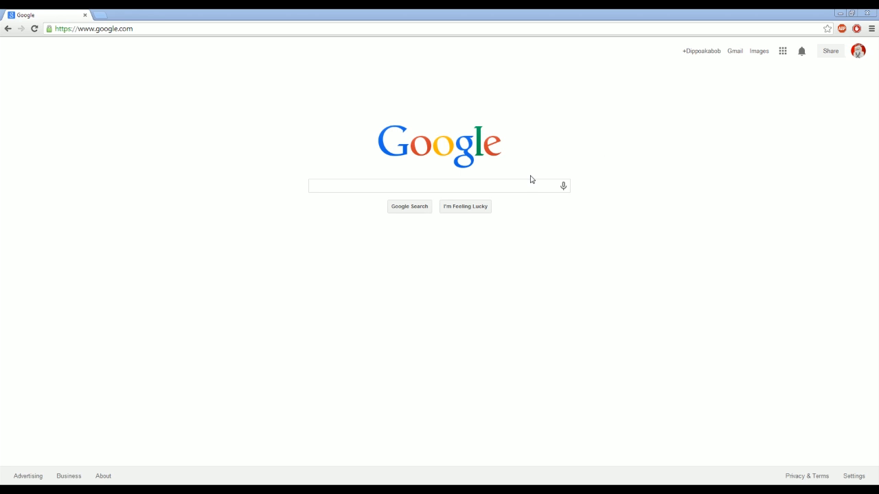
Google 'intellij' and open JetBrains' IntelliJ IDEA 13 download page.
{"action": "left_click", "coordinate": [439, 185]}
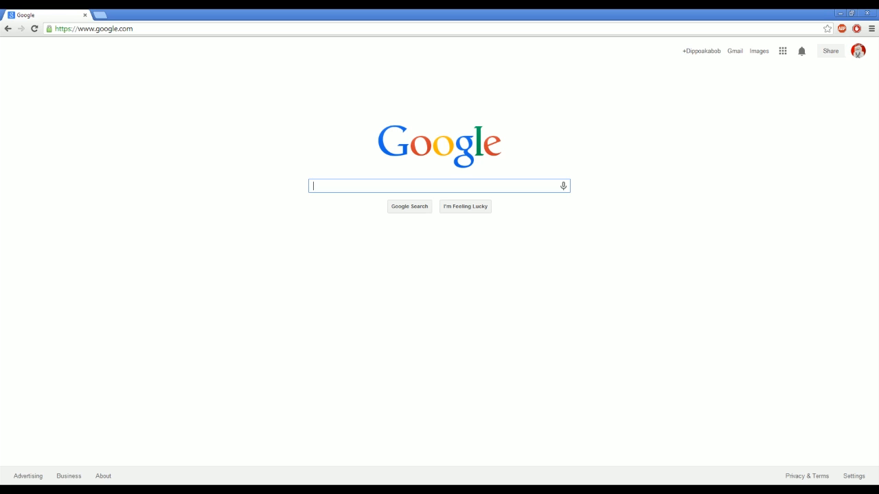
{"action": "mouse_move", "coordinate": [563, 186]}
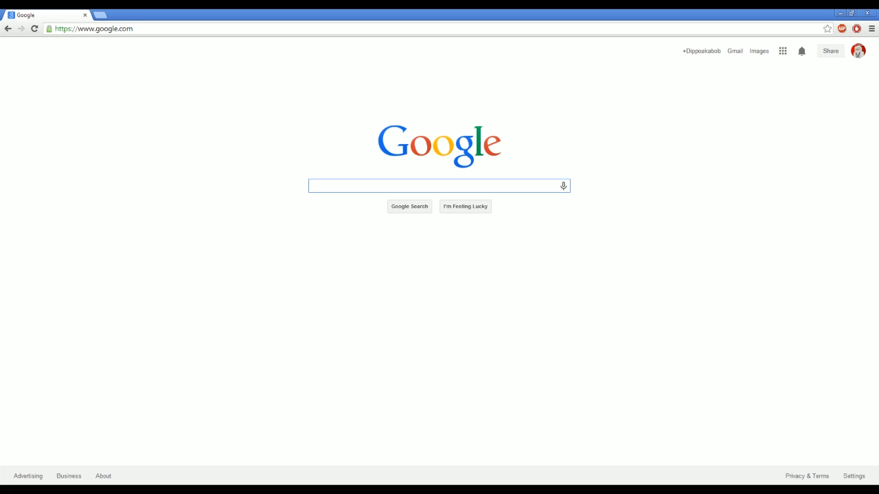
{"action": "left_click", "coordinate": [438, 186]}
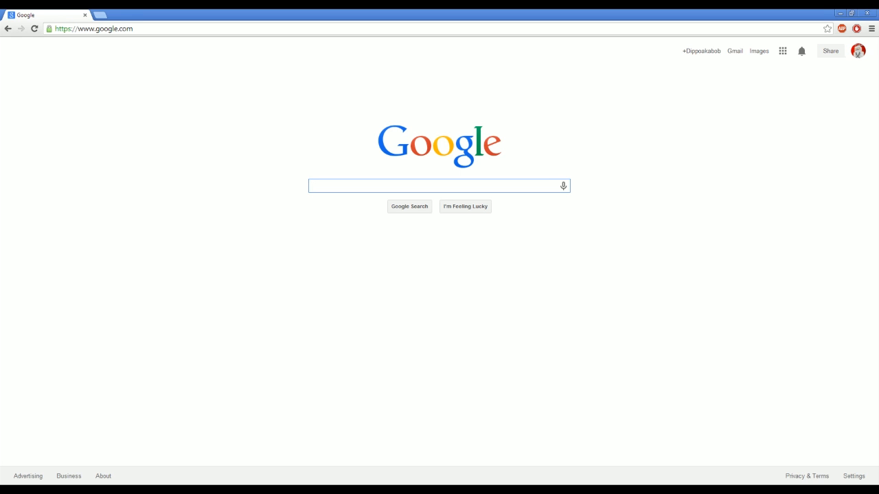
{"action": "type", "text": "intellij"}
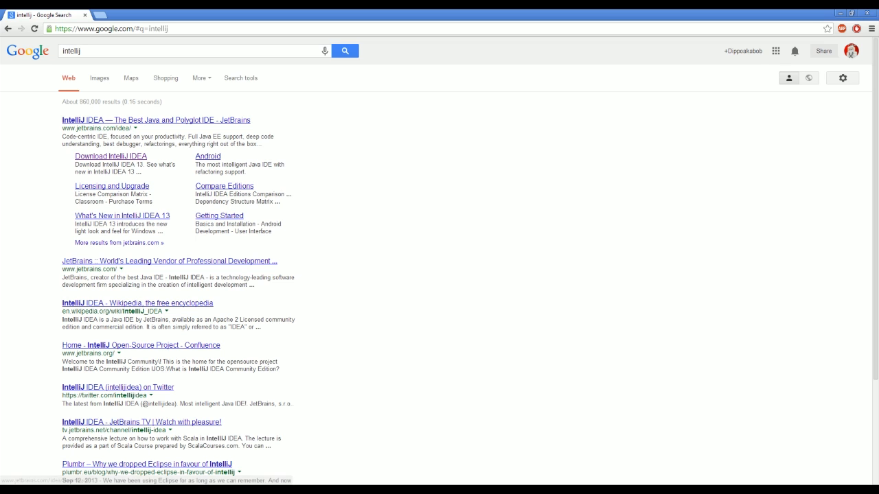
{"action": "left_click", "coordinate": [110, 156]}
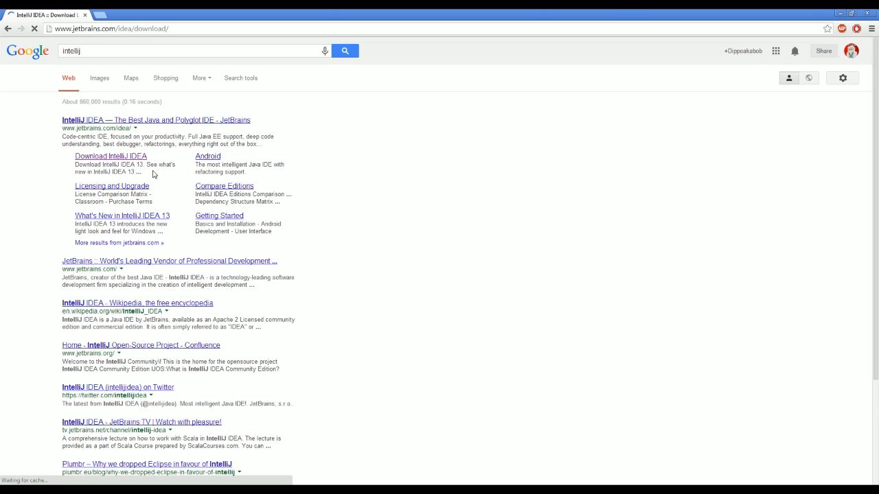
{"action": "left_click", "coordinate": [110, 156]}
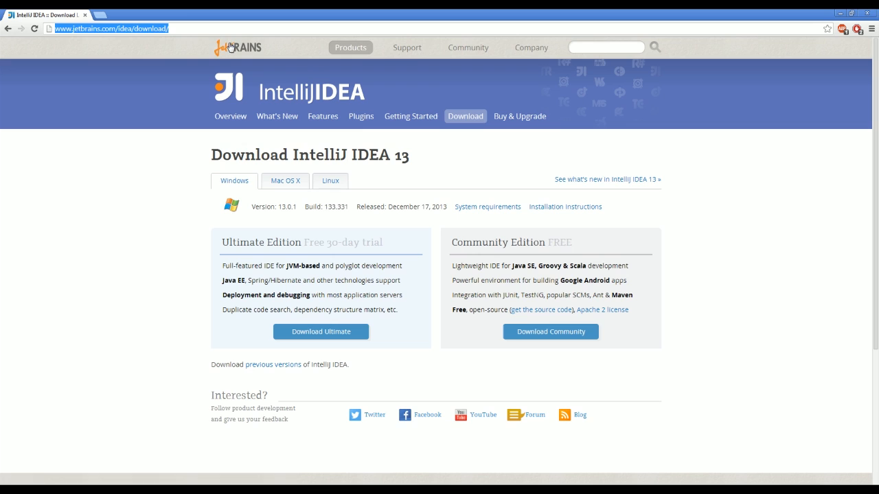
{"action": "mouse_move", "coordinate": [541, 310]}
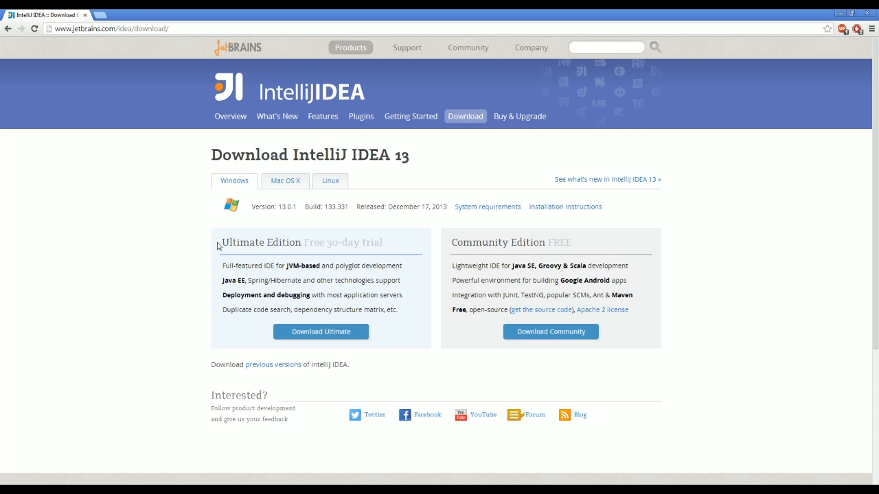
{"action": "mouse_move", "coordinate": [402, 248]}
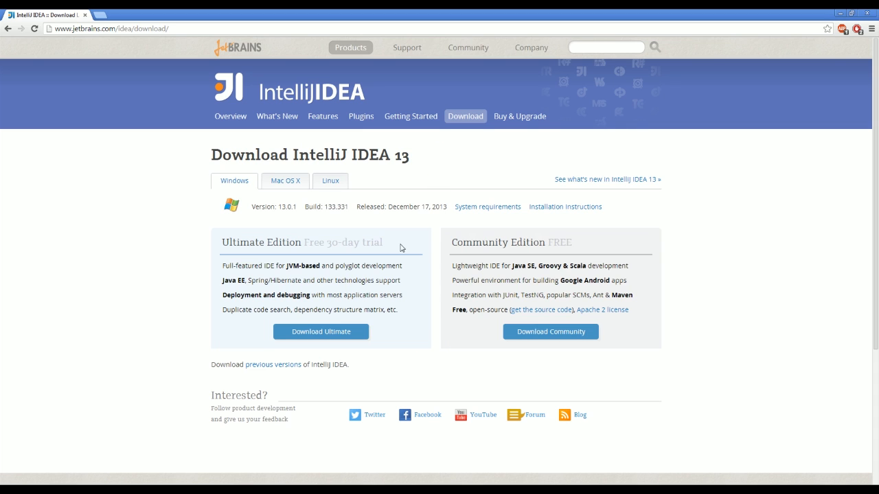
{"action": "mouse_move", "coordinate": [550, 331]}
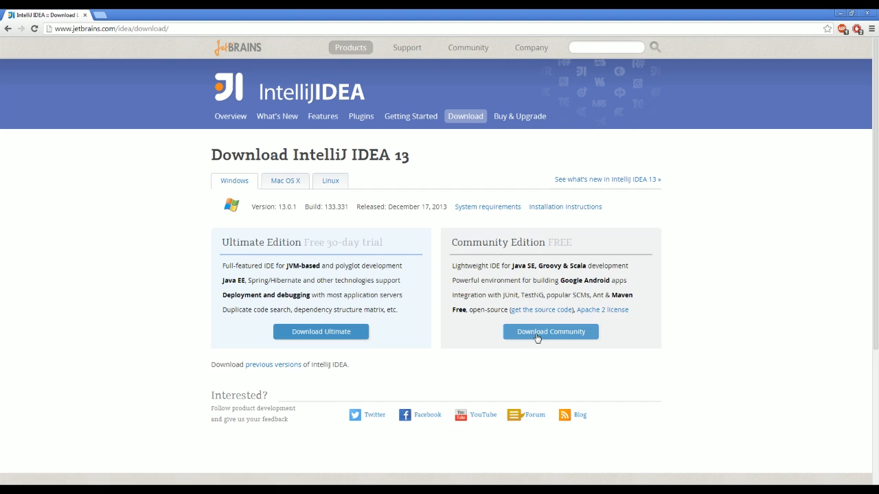
Download IntelliJ IDEA Community Edition for Windows and open a new Chrome tab.
{"action": "left_click", "coordinate": [550, 331]}
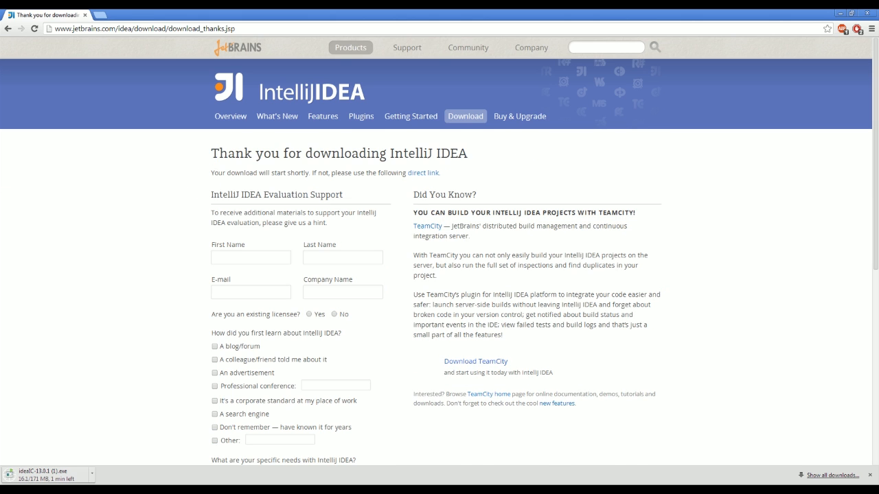
{"action": "mouse_move", "coordinate": [286, 284]}
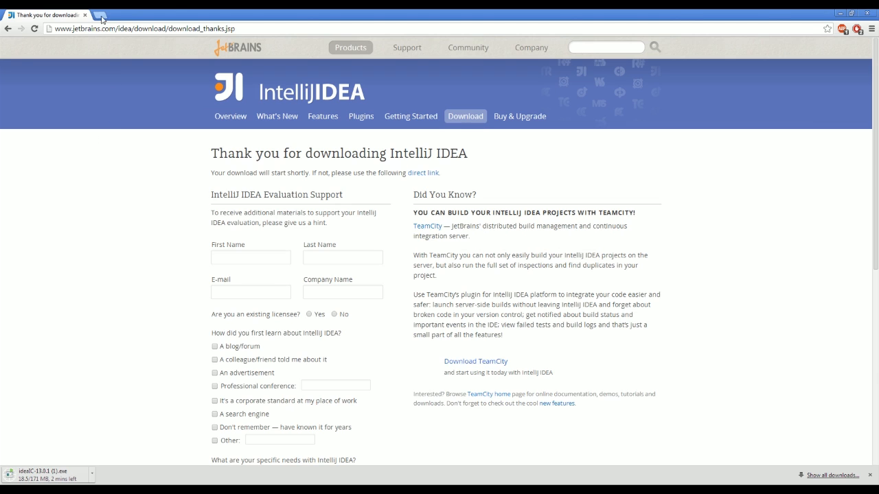
{"action": "left_click", "coordinate": [81, 14]}
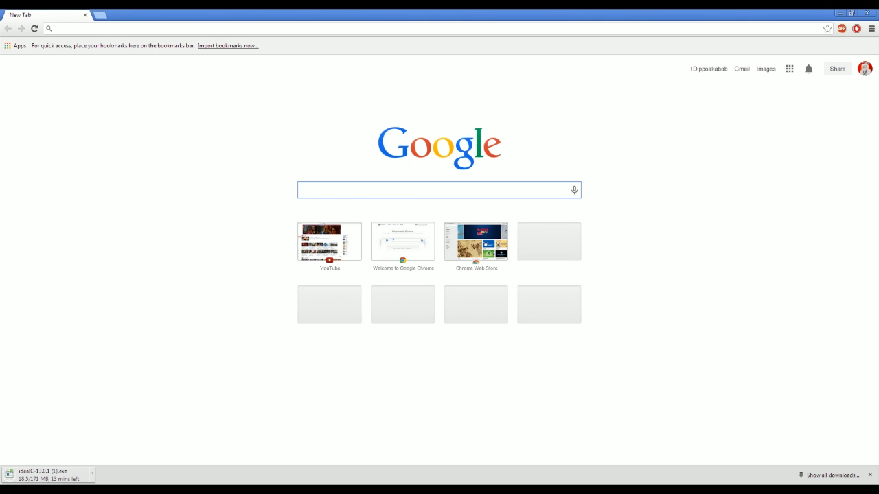
Search Google for 'Java JDK' and reach Oracle's JDK 7u51 downloads page.
{"action": "type", "text": "Java JDK"}
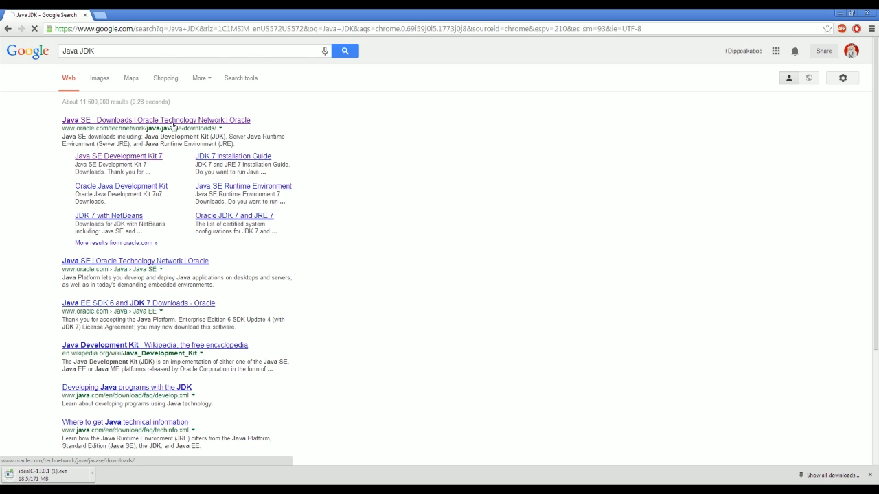
{"action": "left_click", "coordinate": [156, 120]}
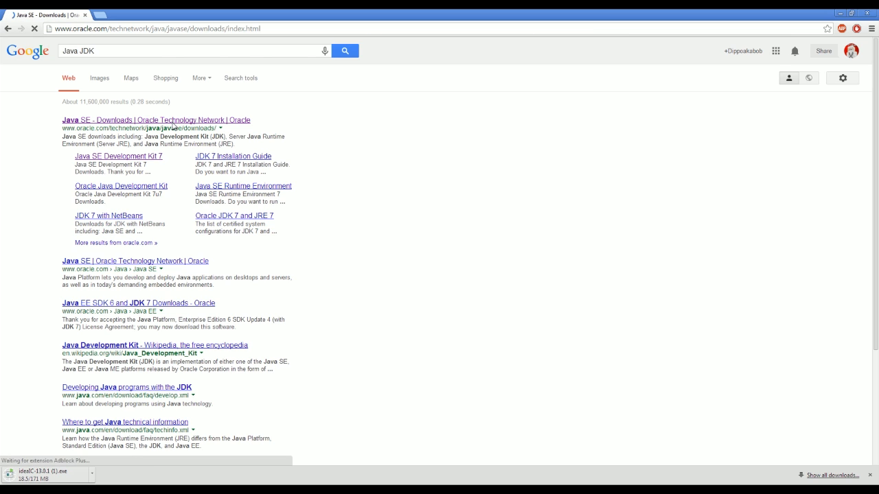
{"action": "left_click", "coordinate": [156, 120]}
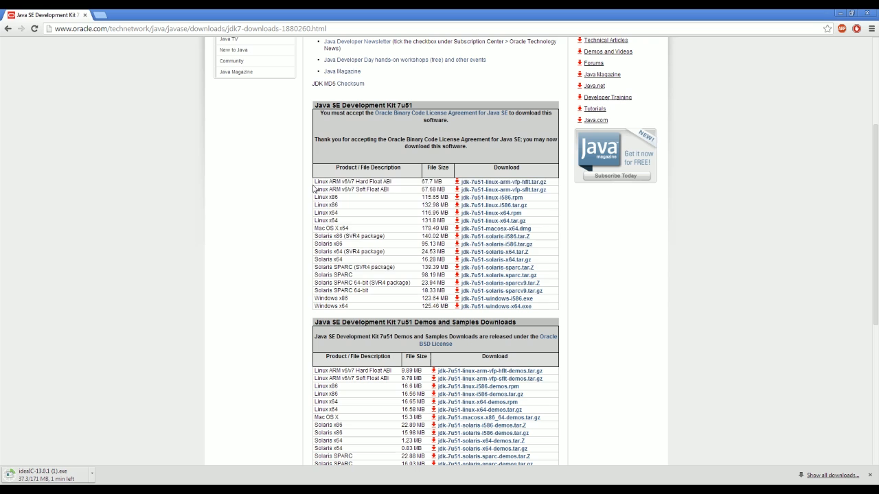
{"action": "mouse_move", "coordinate": [359, 310]}
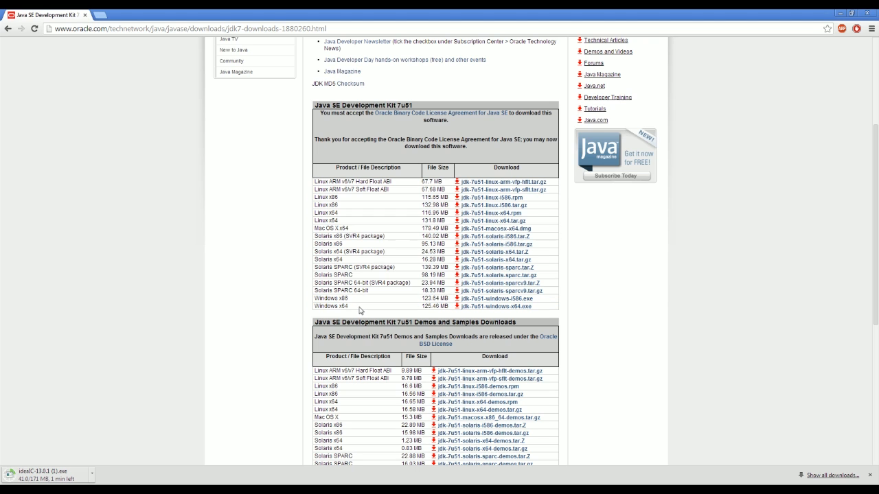
{"action": "mouse_move", "coordinate": [445, 317]}
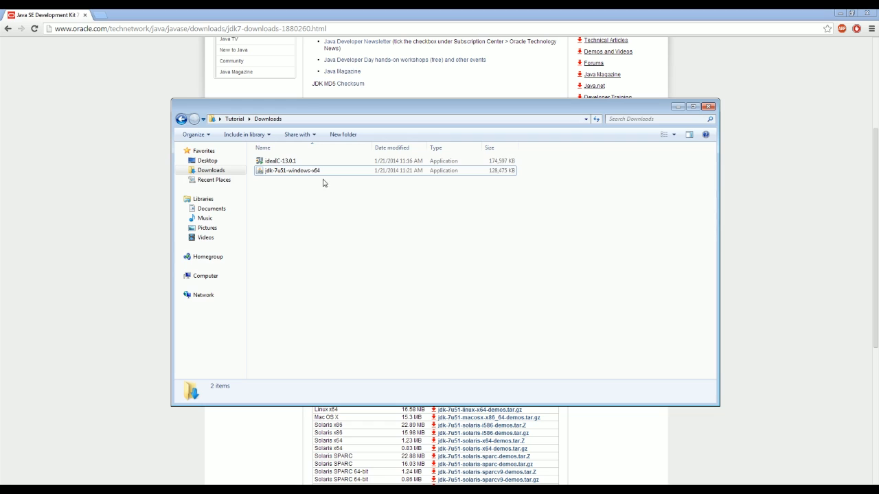
Select the ideaIC-13.0.1 installer in the Downloads folder.
{"action": "left_click", "coordinate": [279, 161]}
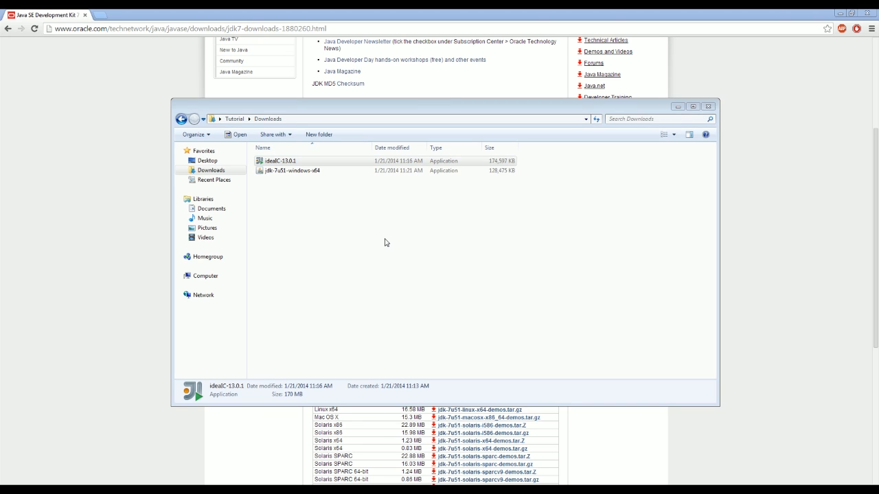
Run ideaIC-13.0.1 and install Community Edition with the default folder and options.
{"action": "double_click", "coordinate": [279, 160]}
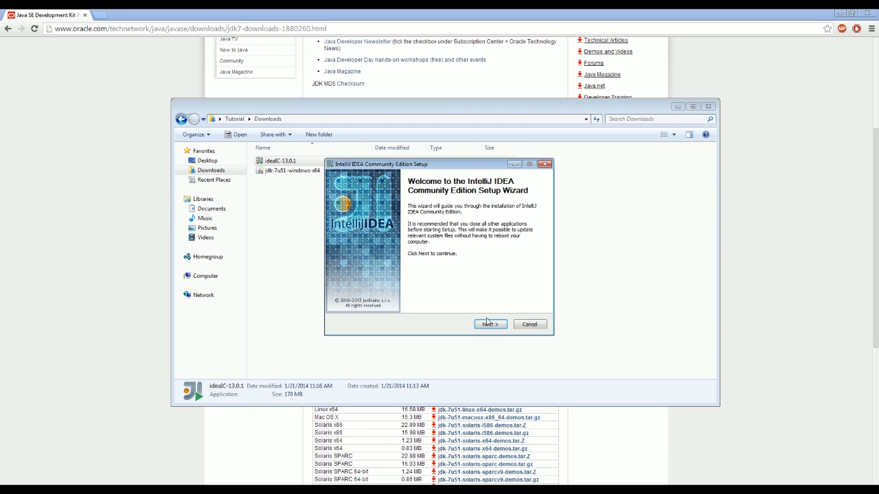
{"action": "left_click", "coordinate": [490, 324]}
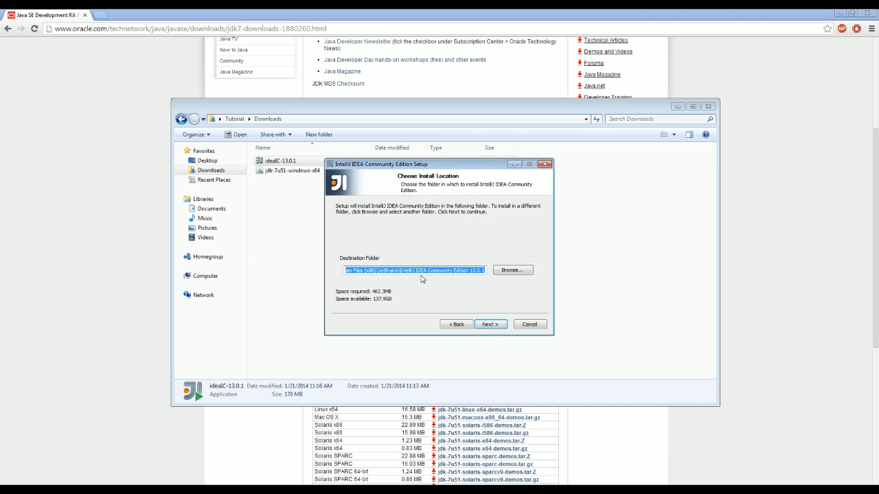
{"action": "left_click", "coordinate": [490, 324]}
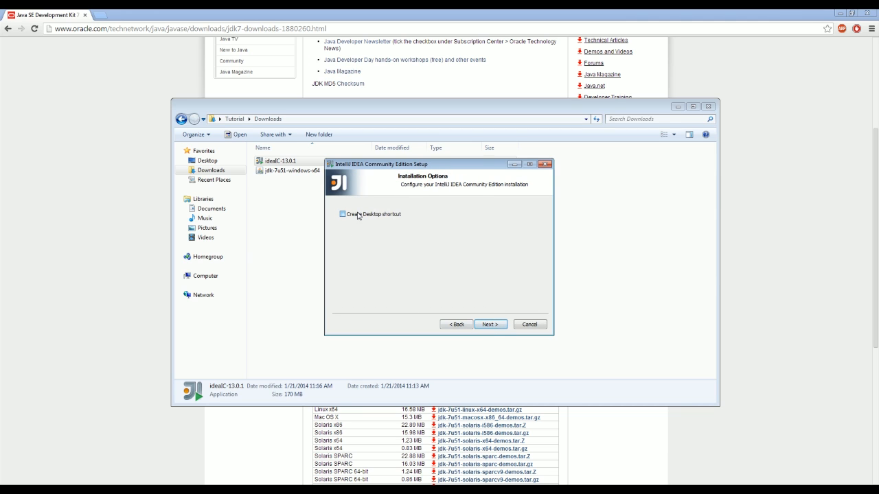
{"action": "left_click", "coordinate": [490, 324]}
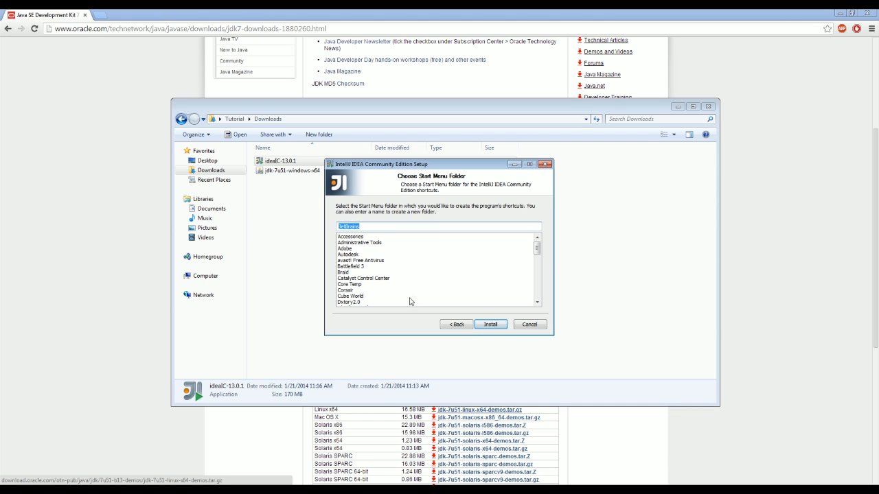
{"action": "left_click", "coordinate": [490, 324]}
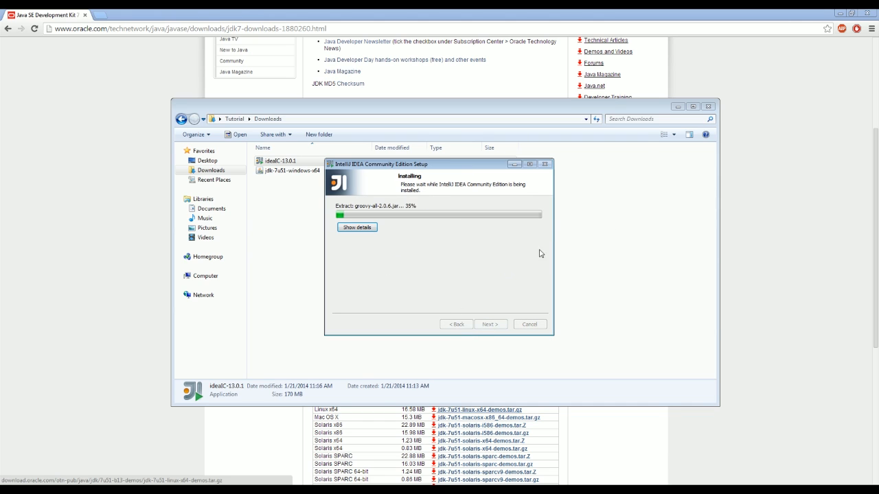
{"action": "mouse_move", "coordinate": [596, 212]}
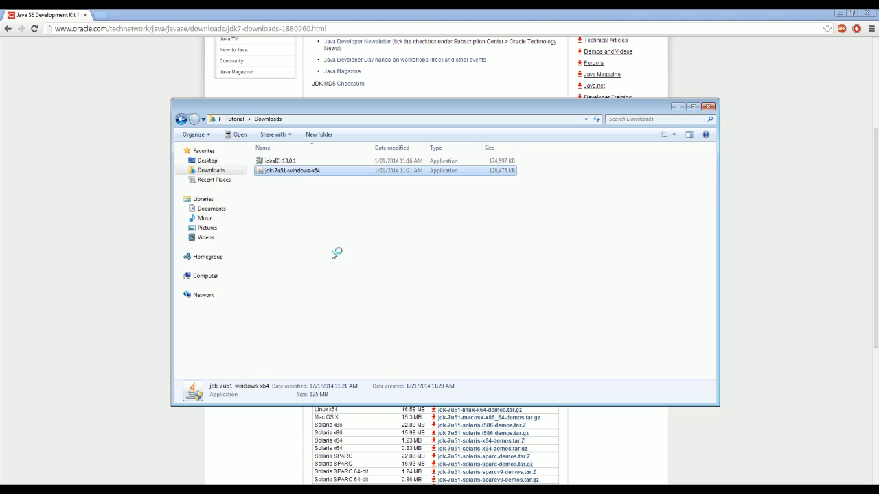
{"action": "mouse_move", "coordinate": [463, 296]}
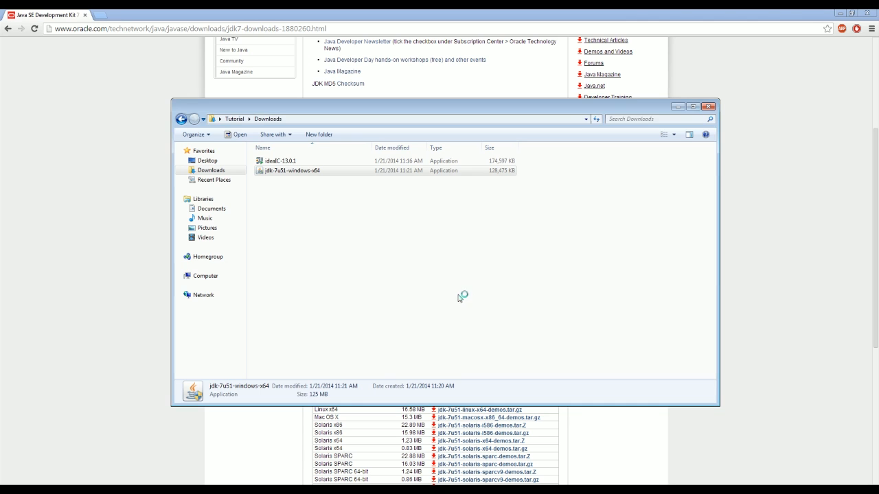
Run jdk-7u51-windows-x64 and decline reinstalling the already-installed JDK.
{"action": "double_click", "coordinate": [289, 170]}
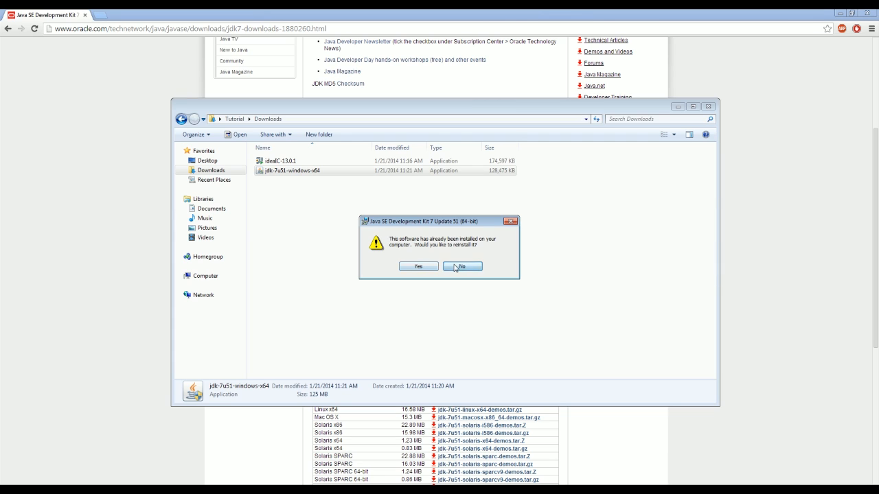
{"action": "left_click", "coordinate": [461, 266]}
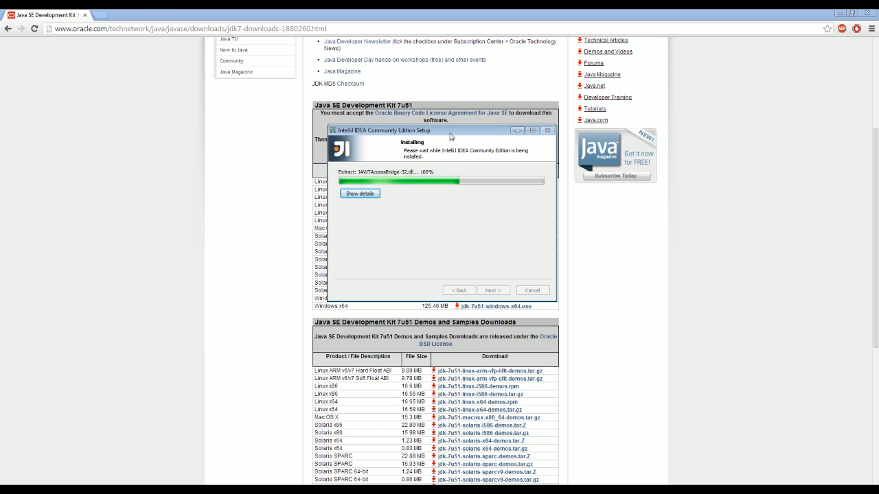
{"action": "mouse_move", "coordinate": [384, 399]}
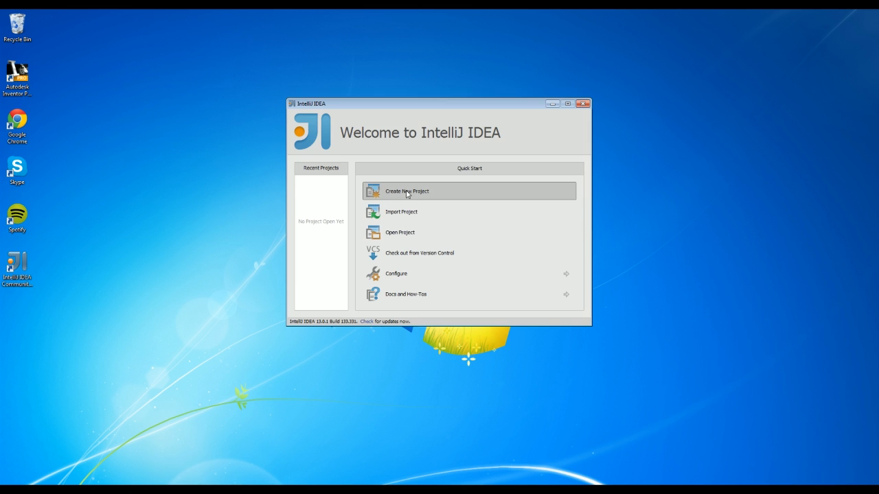
Start a new plain Java project named 'YTTutorial'.
{"action": "left_click", "coordinate": [406, 191]}
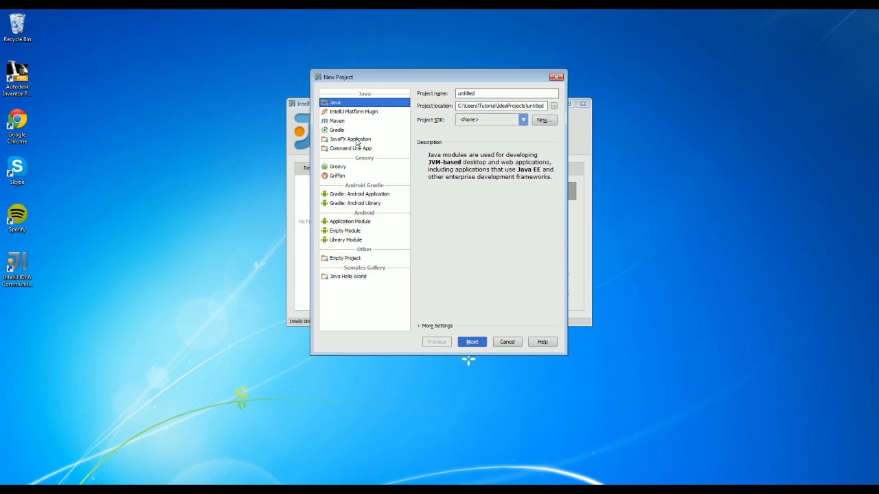
{"action": "left_click", "coordinate": [337, 121]}
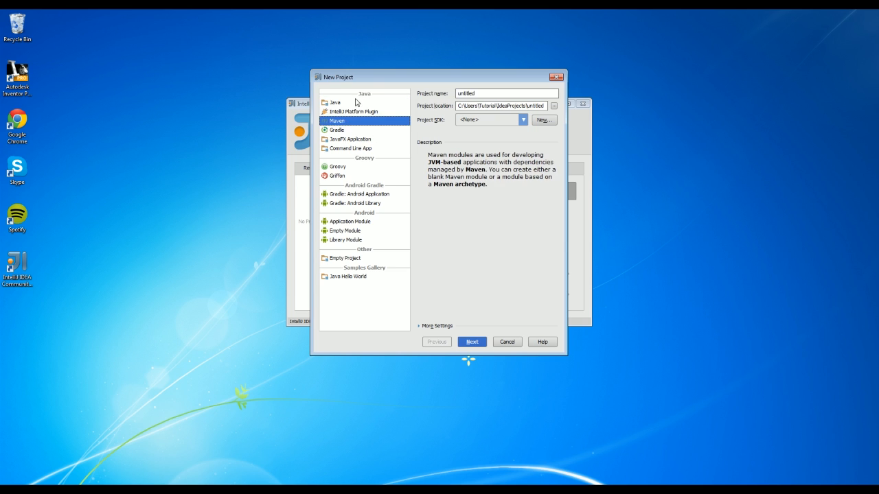
{"action": "left_click", "coordinate": [335, 102]}
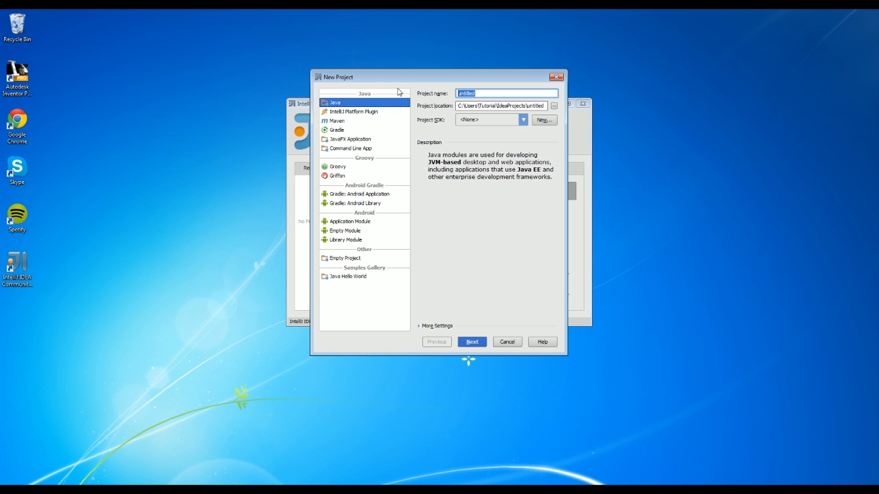
{"action": "type", "text": "YTT"}
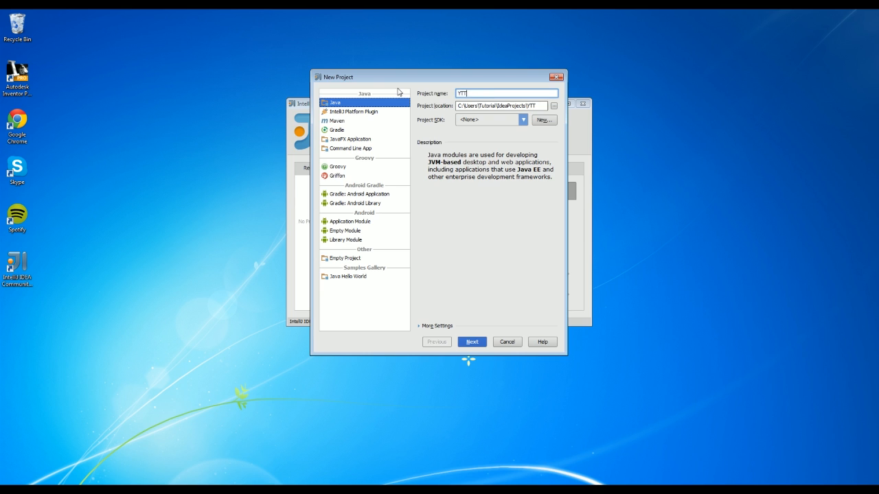
{"action": "type", "text": "utorial"}
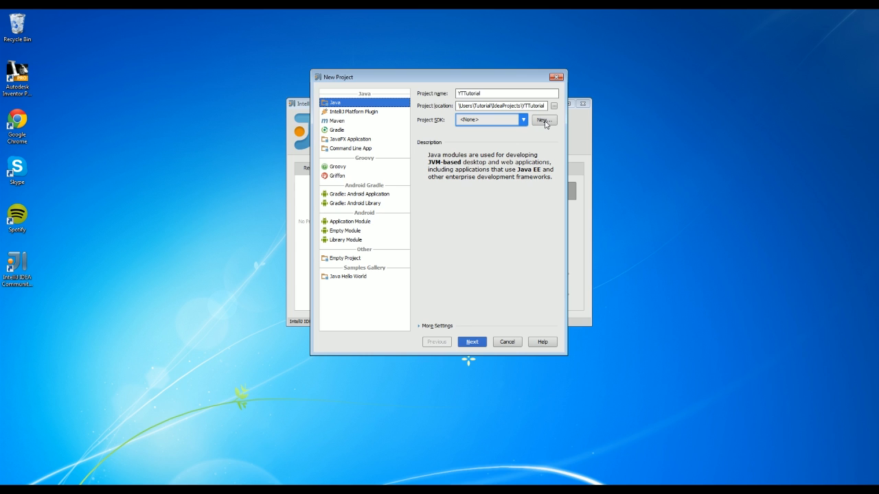
Set the Project SDK to C:\Program Files\Java\jdk1.7.0_51 and advance the wizard.
{"action": "left_click", "coordinate": [543, 120]}
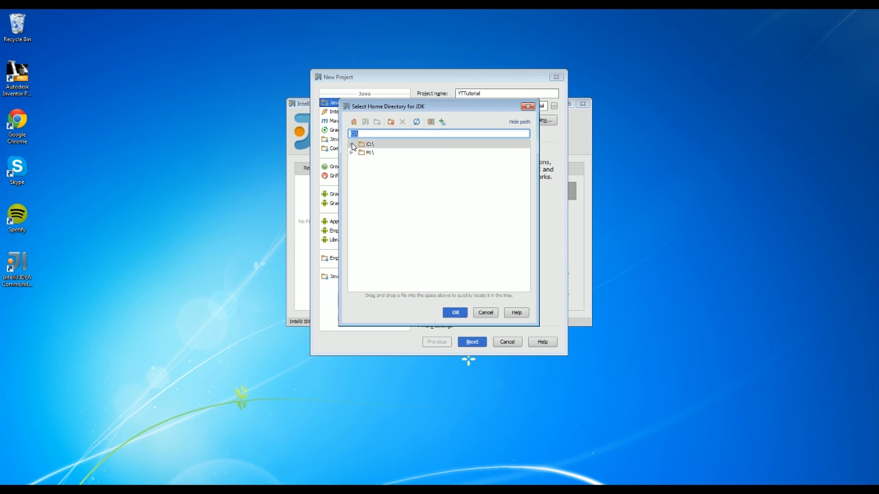
{"action": "left_click", "coordinate": [352, 143]}
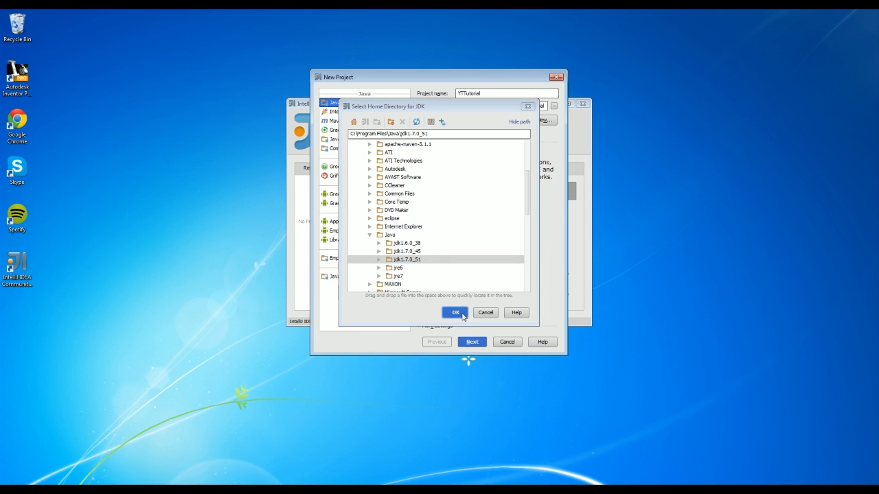
{"action": "left_click", "coordinate": [455, 312]}
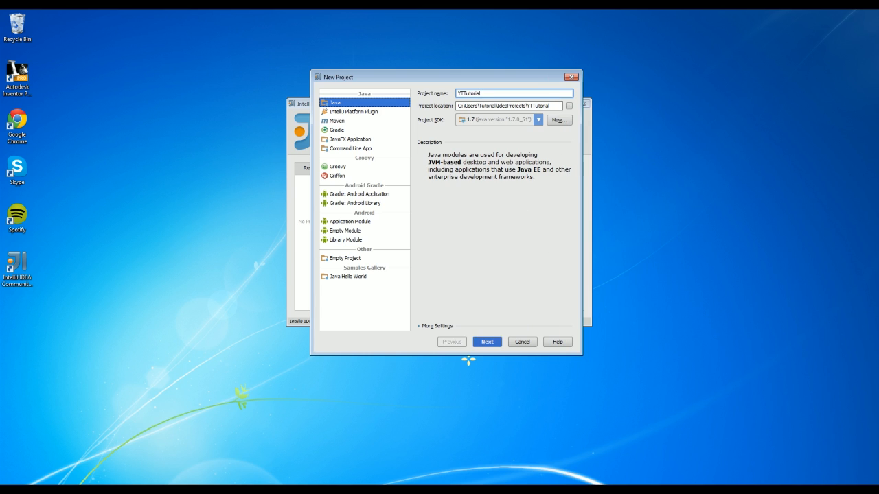
{"action": "left_click", "coordinate": [487, 342]}
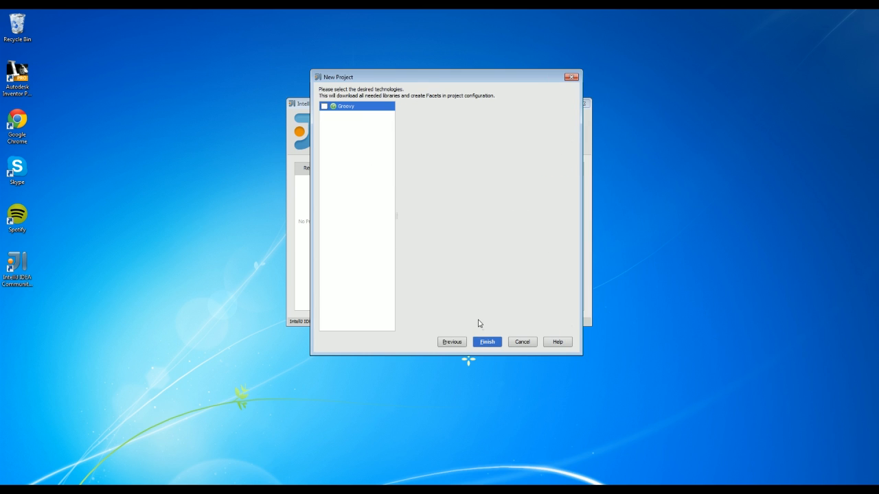
Finish the YTTutorial wizard, close Tip of the Day, and maximize the IDE window.
{"action": "left_click", "coordinate": [487, 342]}
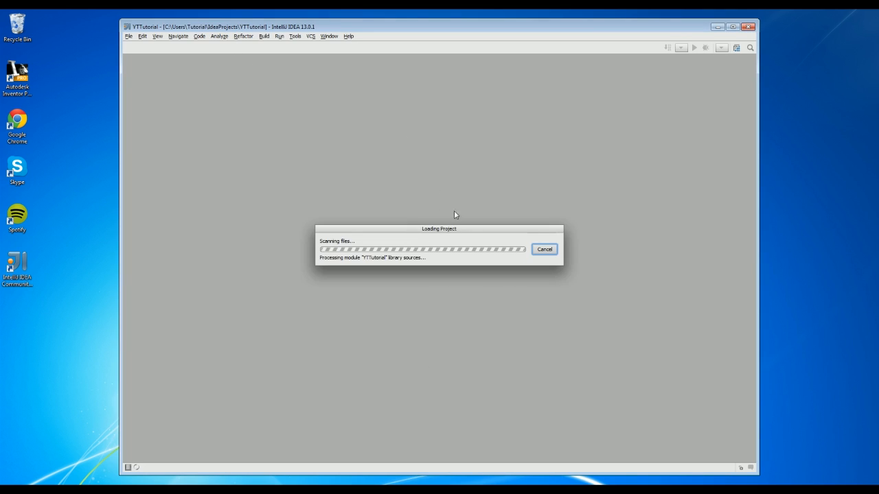
{"action": "mouse_move", "coordinate": [452, 298]}
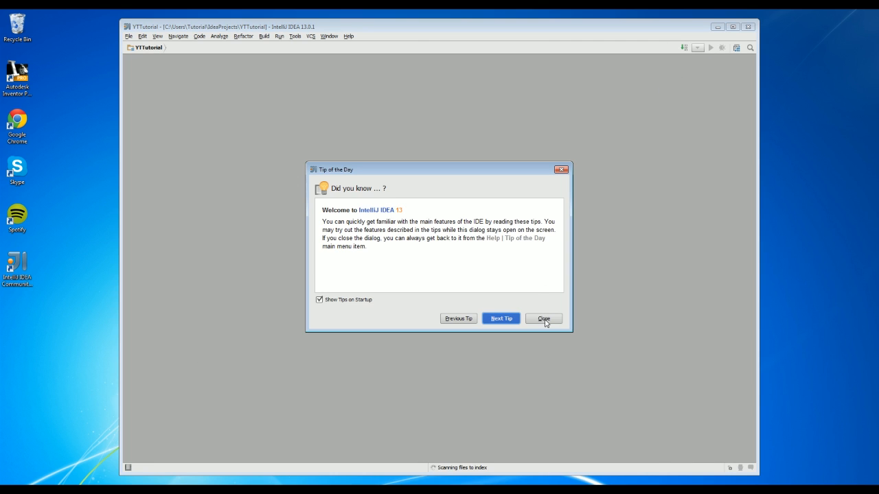
{"action": "left_click", "coordinate": [543, 318]}
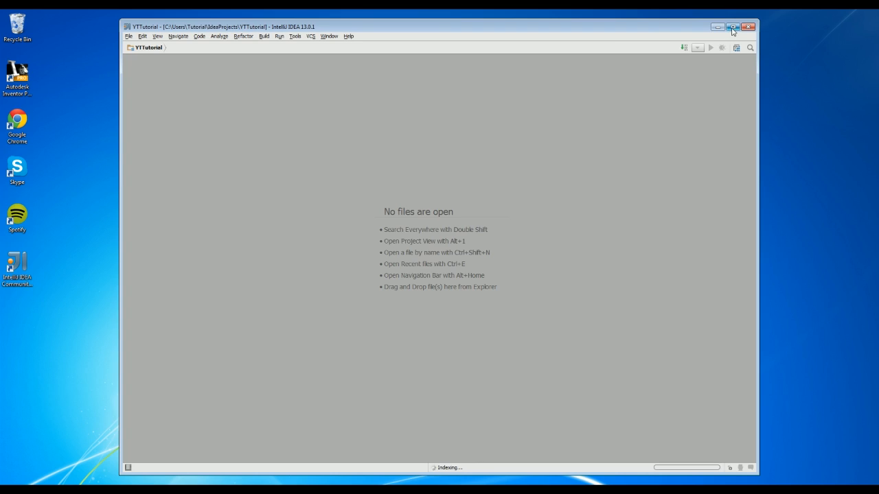
{"action": "left_click", "coordinate": [732, 26]}
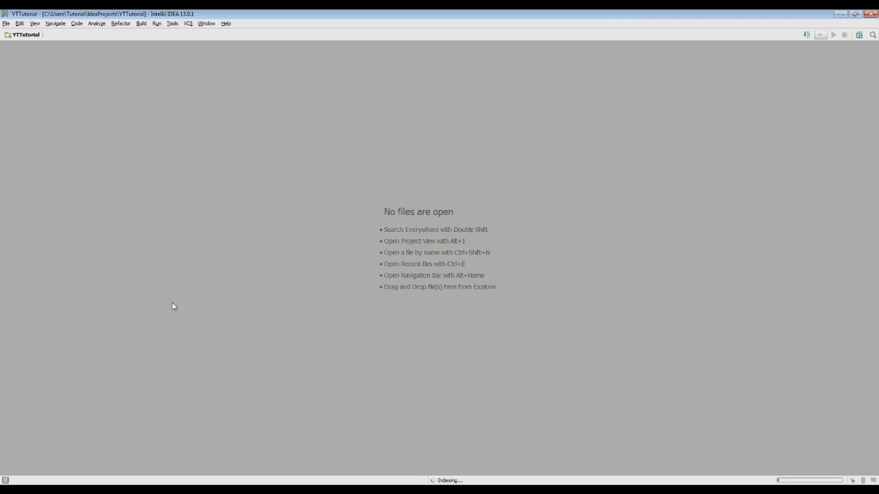
{"action": "mouse_move", "coordinate": [491, 341]}
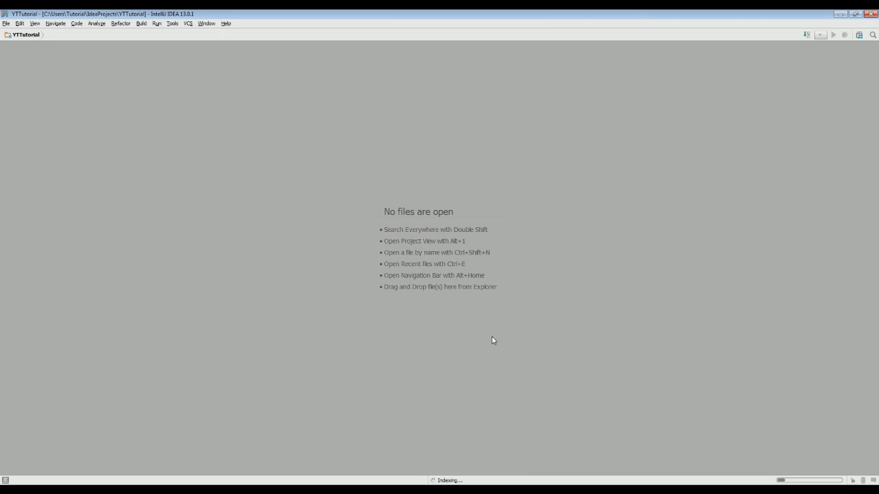
{"action": "mouse_move", "coordinate": [10, 459]}
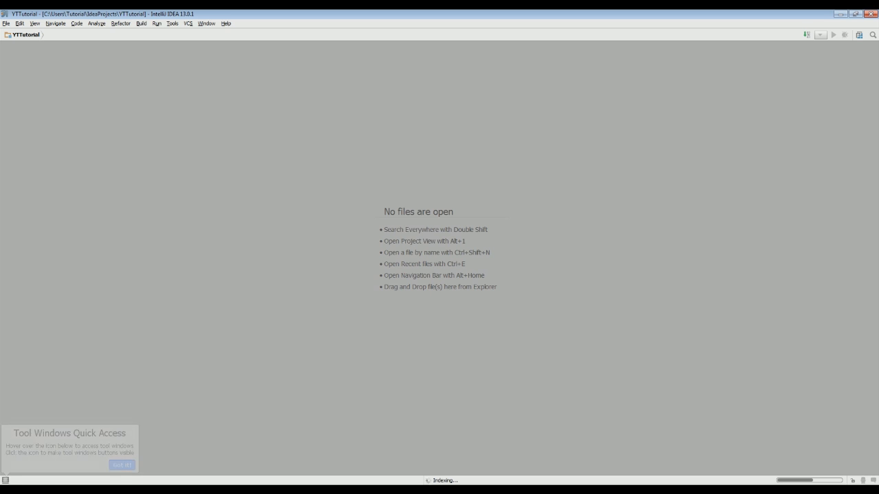
Reveal the tool window bars and open the '1: Project' tool window.
{"action": "left_click", "coordinate": [122, 466]}
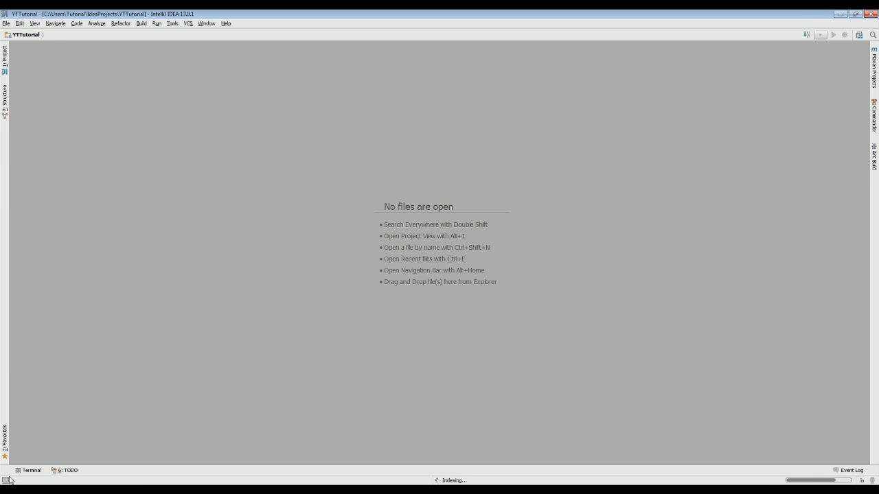
{"action": "left_click", "coordinate": [4, 55]}
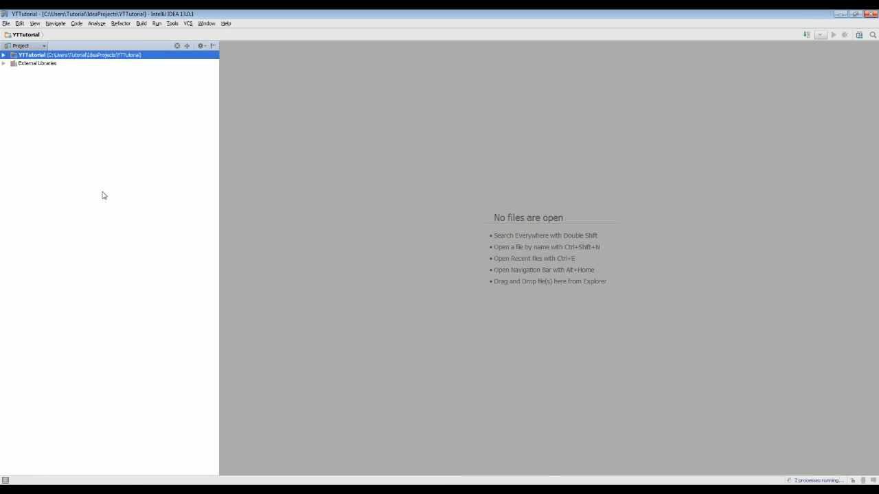
{"action": "mouse_move", "coordinate": [135, 145]}
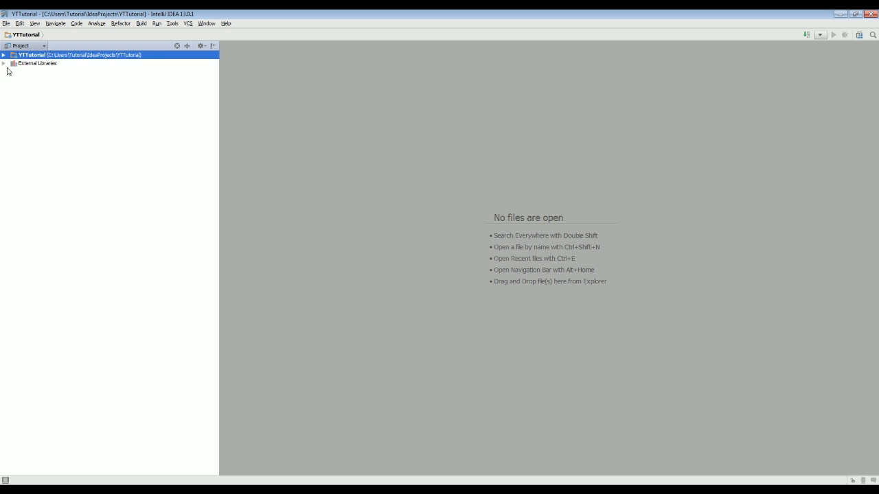
{"action": "mouse_move", "coordinate": [8, 81]}
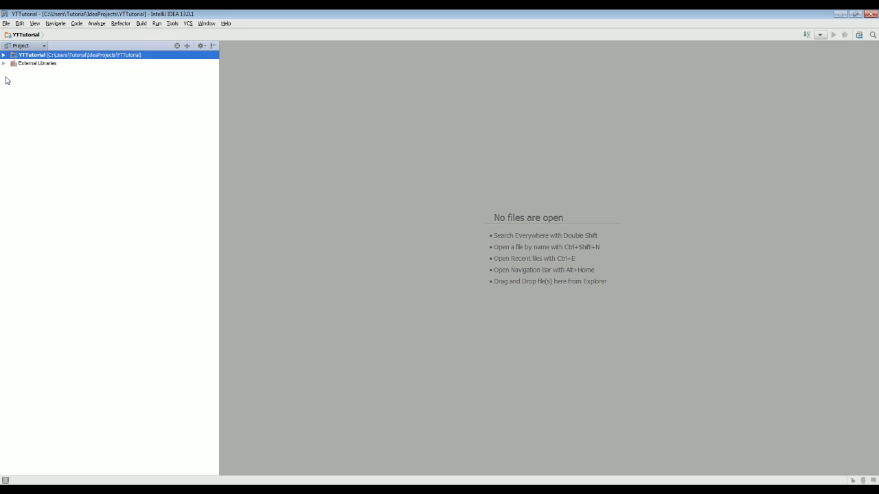